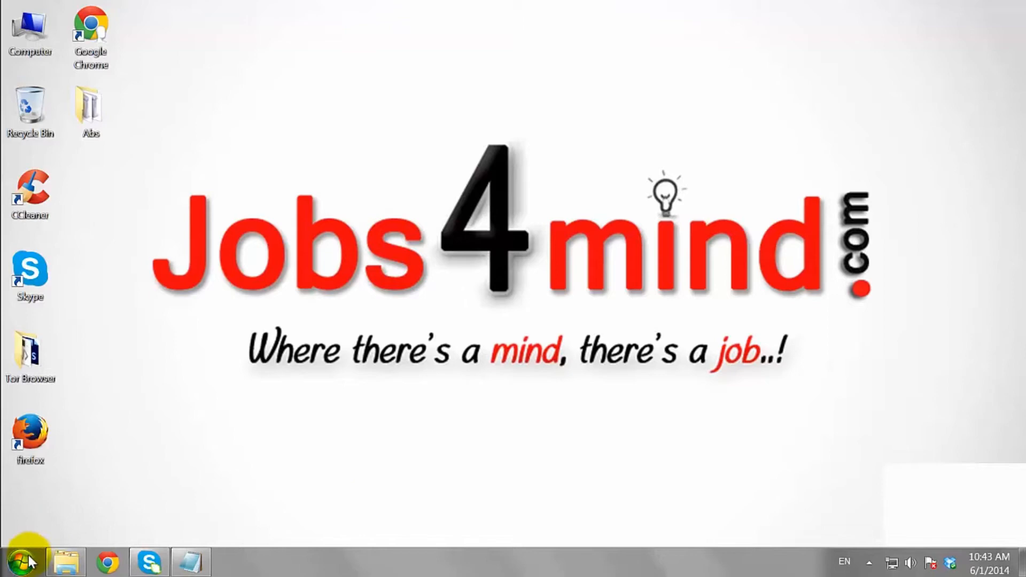
Step: Open Control Panel from the Start menu and go to User Accounts and Family Safety
{"action": "left_click", "coordinate": [25, 562]}
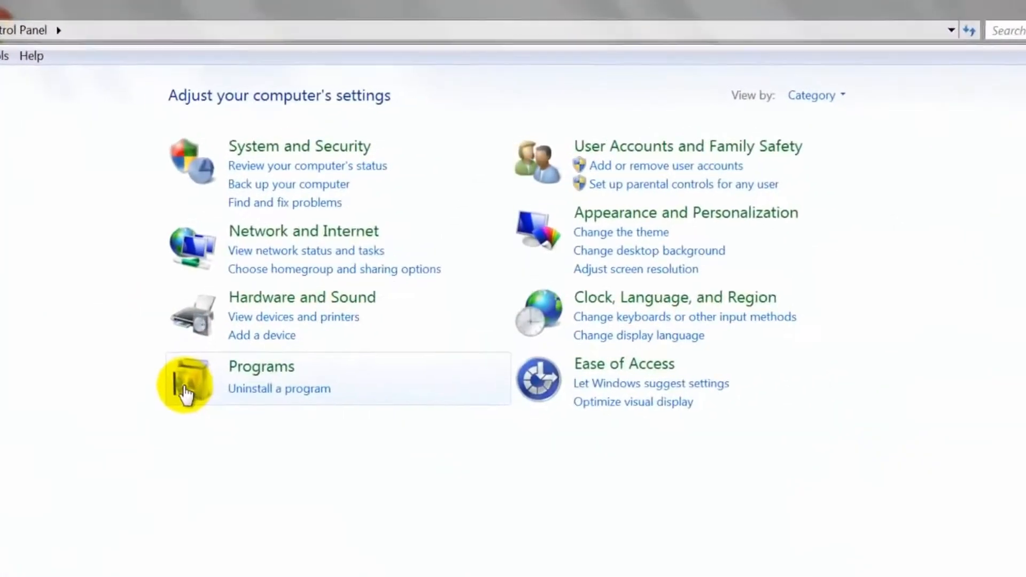
{"action": "mouse_move", "coordinate": [665, 164]}
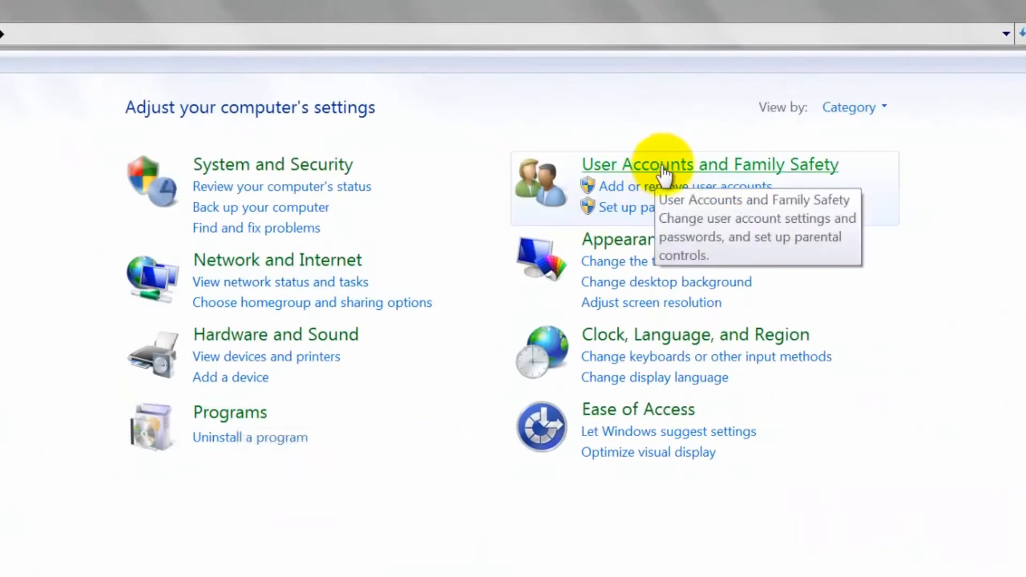
{"action": "left_click", "coordinate": [709, 164]}
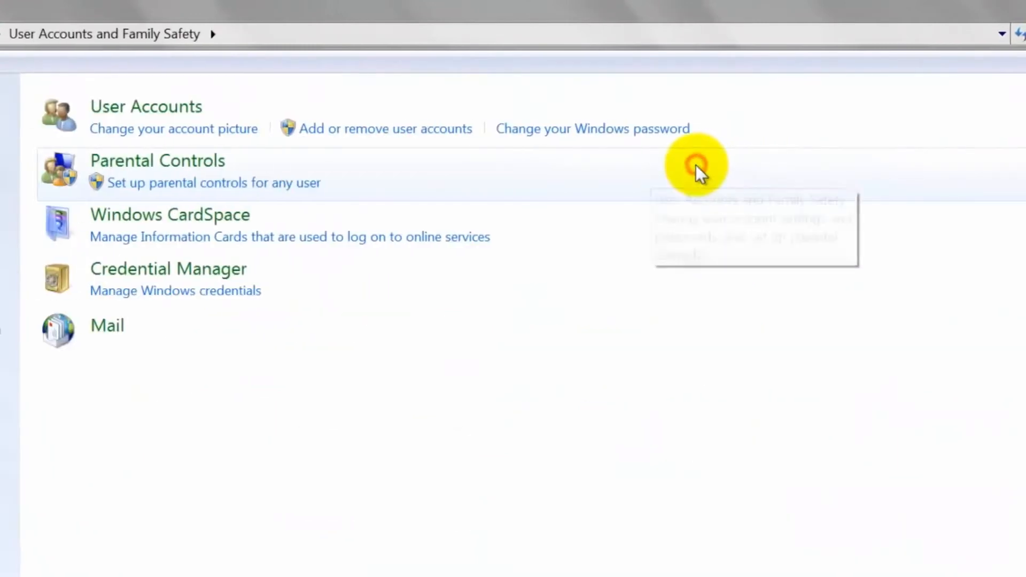
{"action": "mouse_move", "coordinate": [140, 106]}
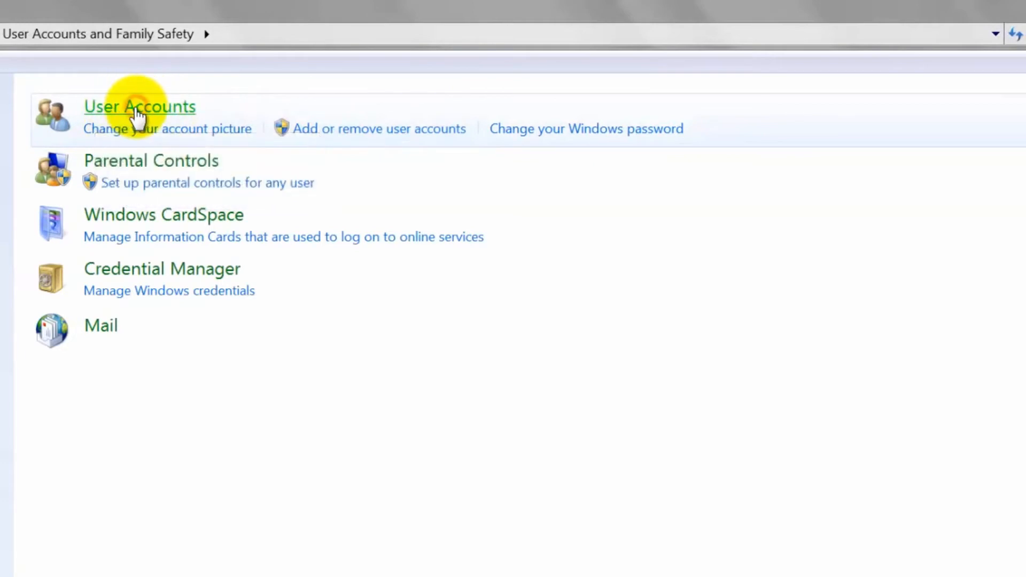
Step: Open the User Accounts page
{"action": "left_click", "coordinate": [140, 106]}
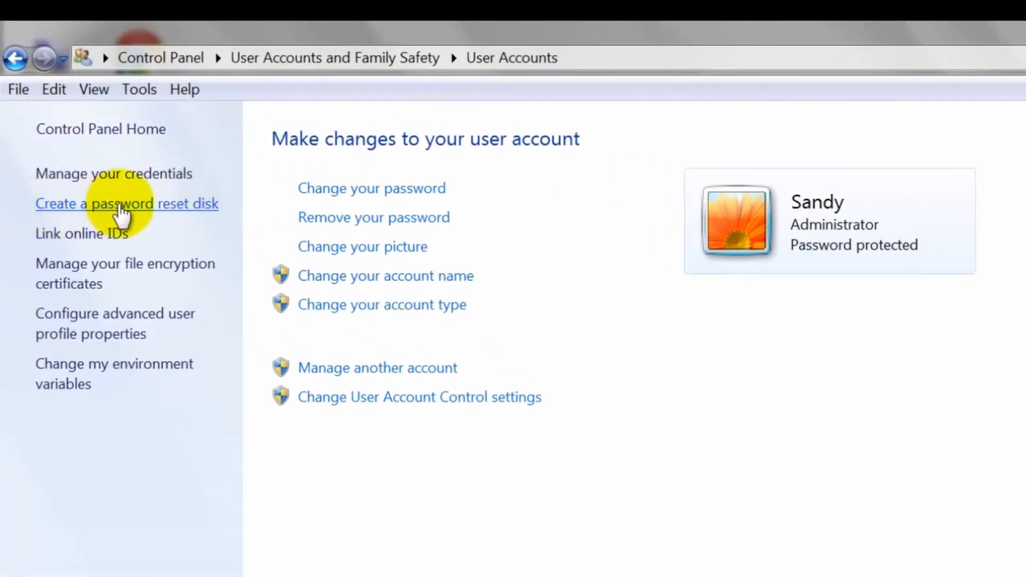
Step: Launch the Forgotten Password Wizard and select Removable Disk (R:) as the target drive
{"action": "left_click", "coordinate": [126, 204]}
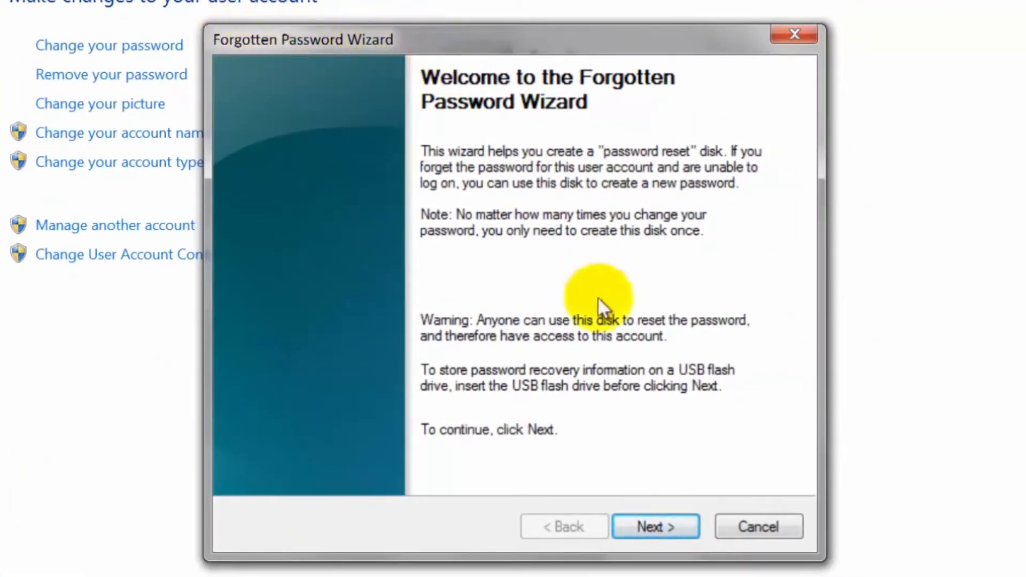
{"action": "left_click", "coordinate": [655, 526]}
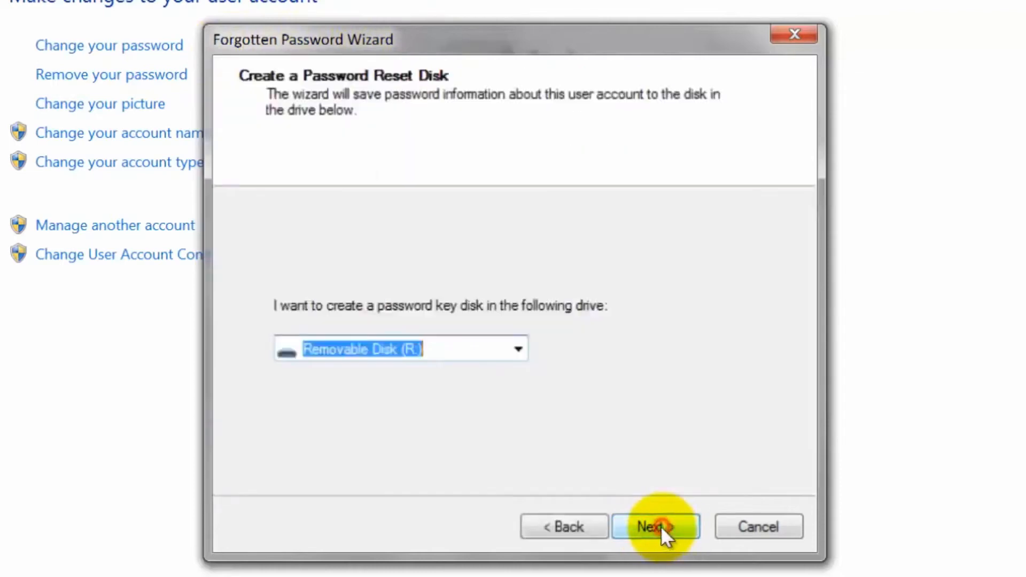
{"action": "mouse_move", "coordinate": [423, 348]}
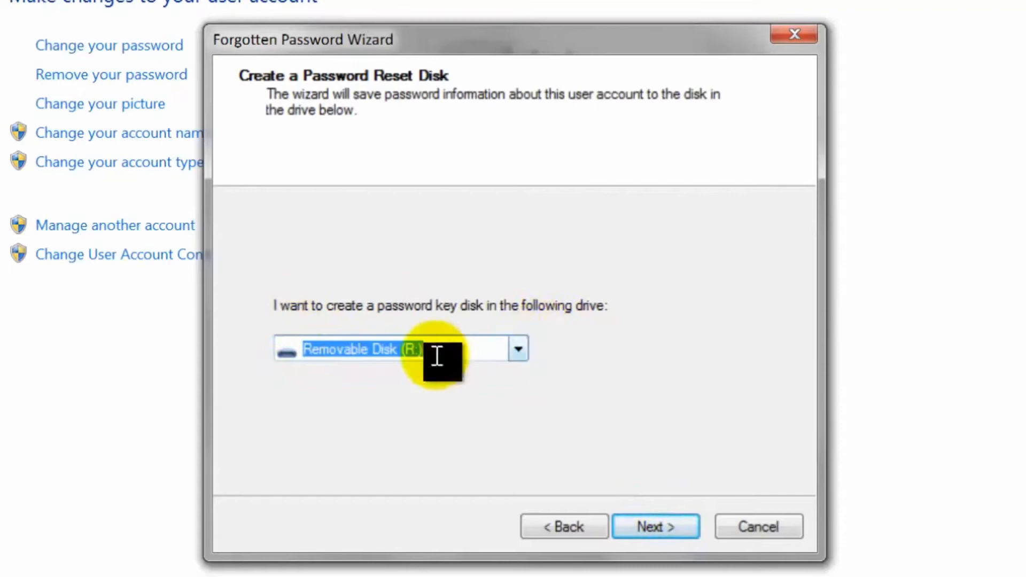
{"action": "left_click", "coordinate": [518, 348]}
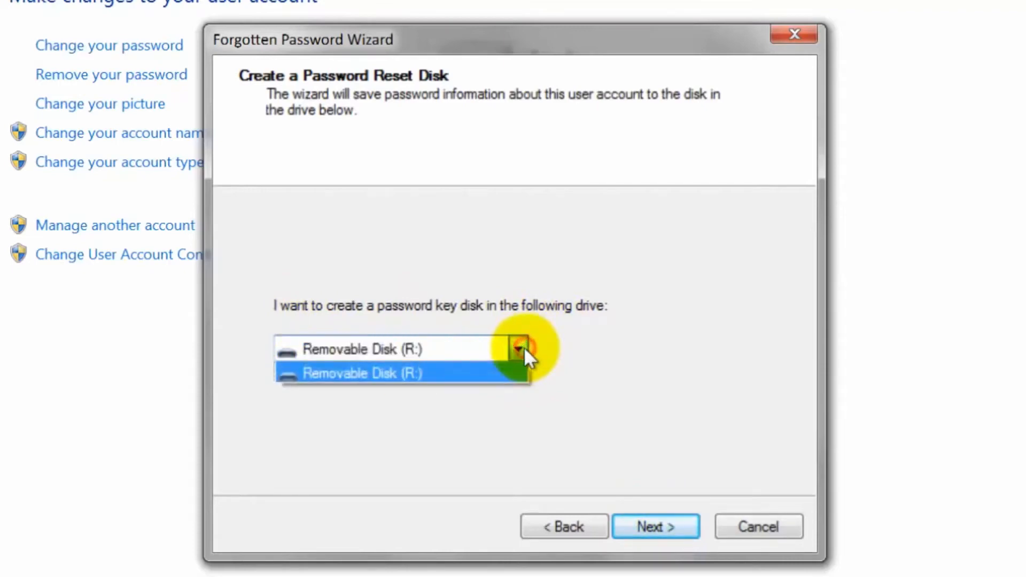
{"action": "left_click", "coordinate": [359, 373]}
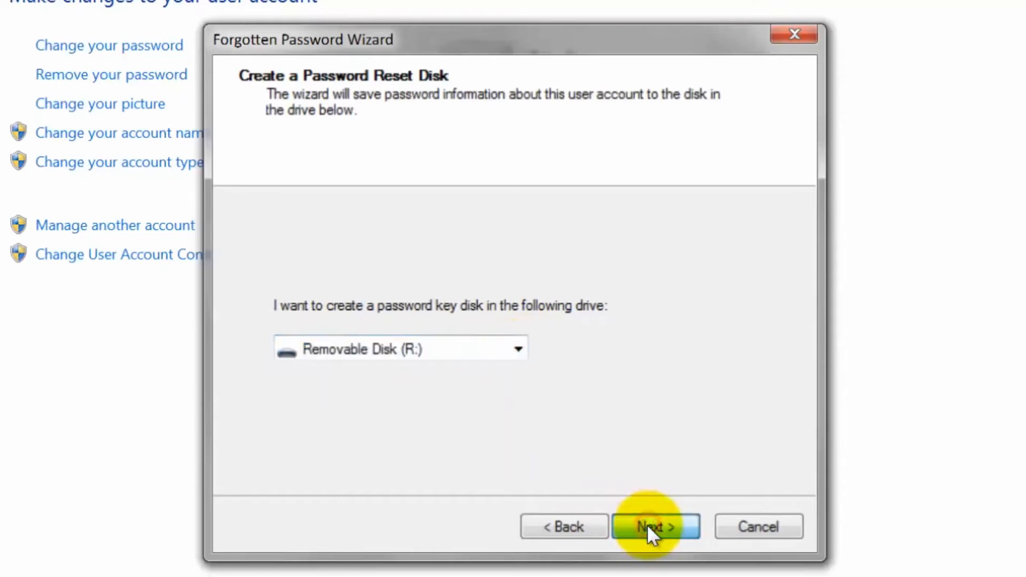
Step: Enter the current password, let the reset disk reach 100%, finish the wizard and close Control Panel
{"action": "left_click", "coordinate": [655, 526]}
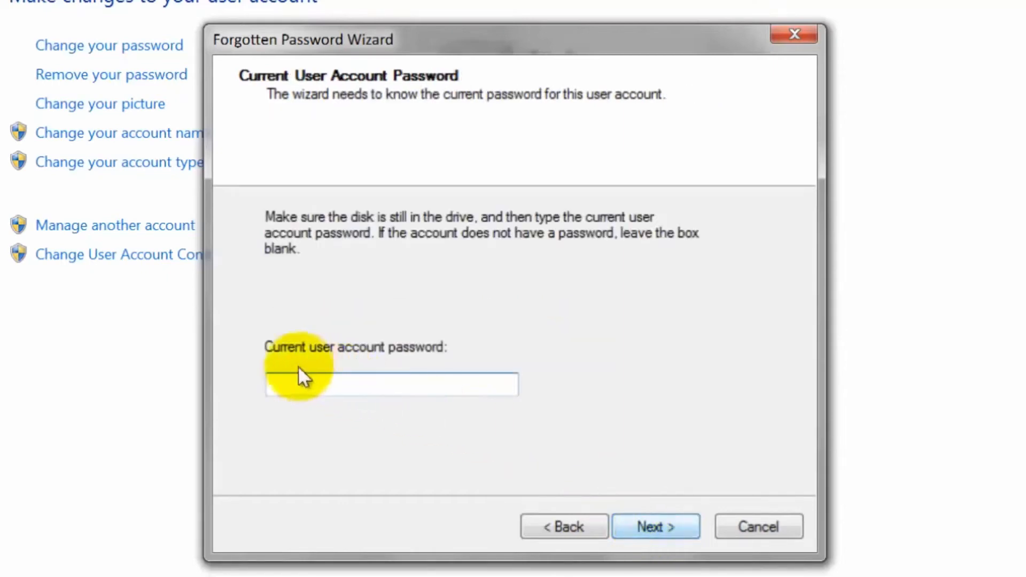
{"action": "mouse_move", "coordinate": [391, 385]}
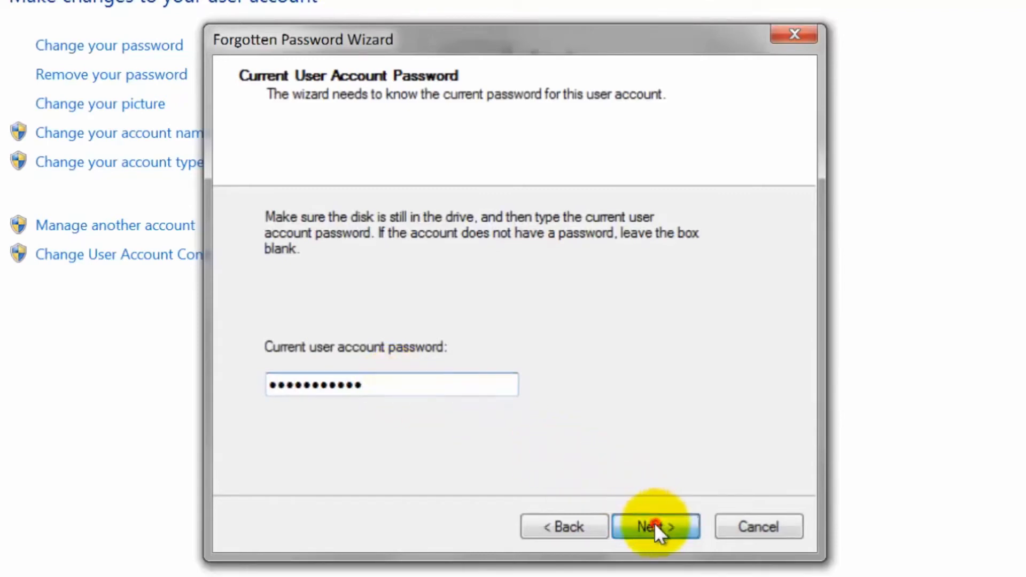
{"action": "left_click", "coordinate": [655, 526]}
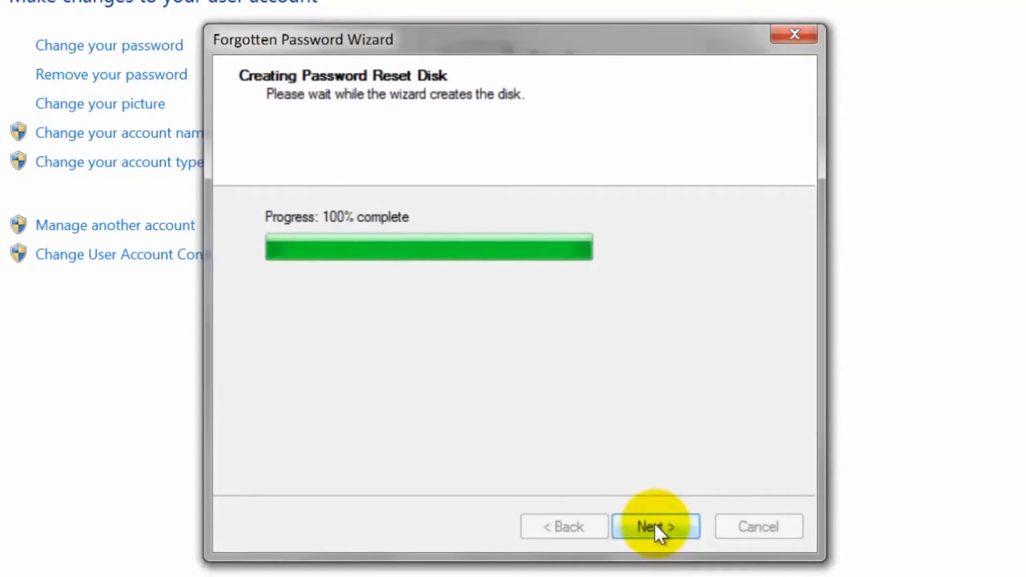
{"action": "left_click", "coordinate": [656, 526]}
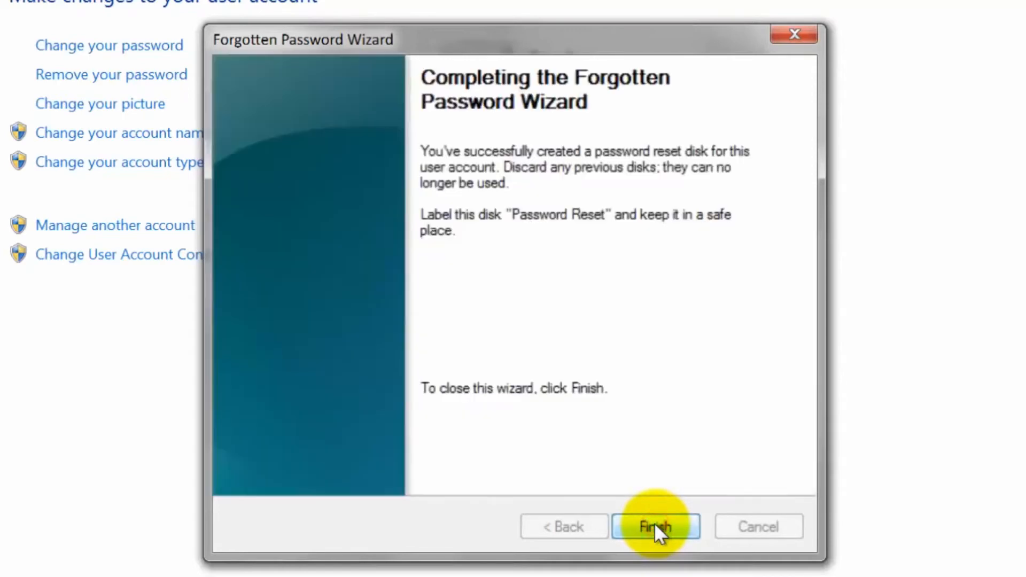
{"action": "left_click", "coordinate": [655, 526]}
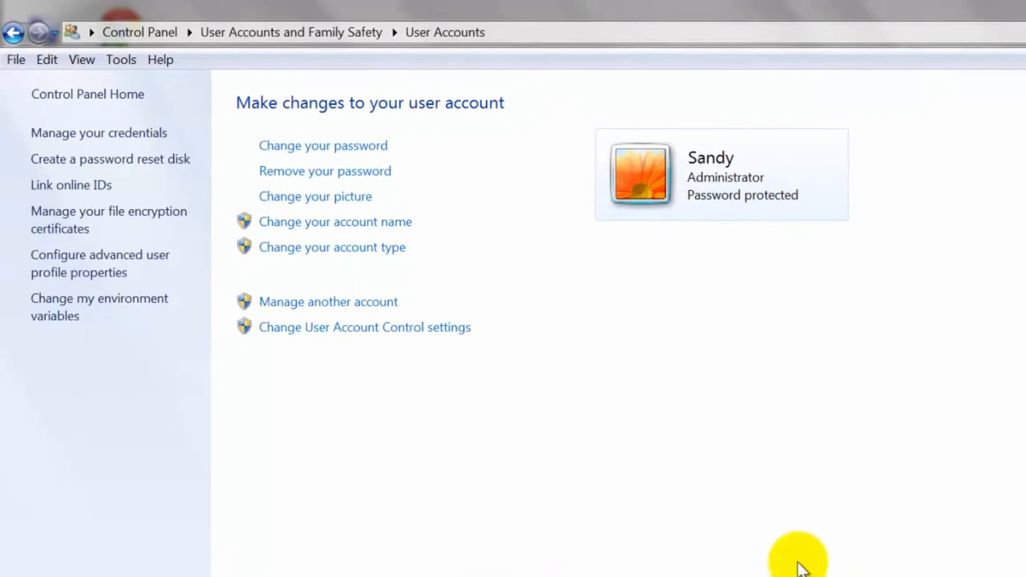
{"action": "left_click", "coordinate": [982, 7]}
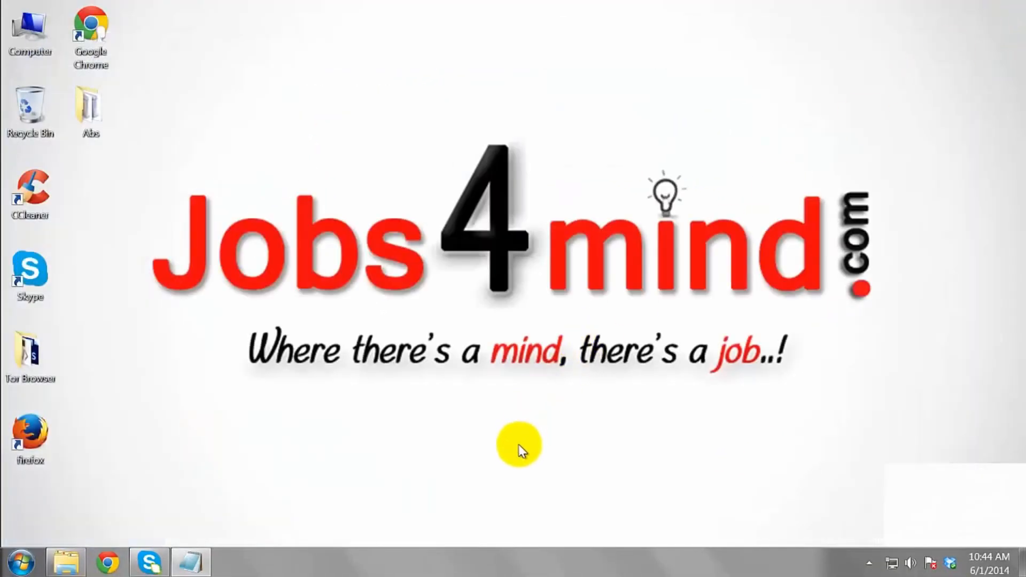
{"action": "mouse_move", "coordinate": [301, 262]}
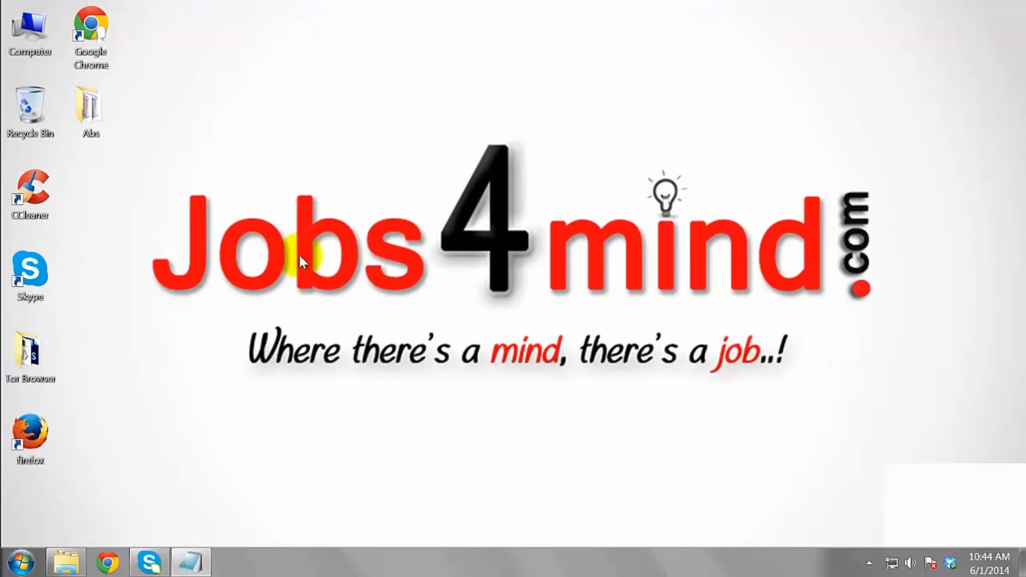
Step: Open Computer and then Removable Disk (R:) to check userkey.psw is there
{"action": "double_click", "coordinate": [29, 36]}
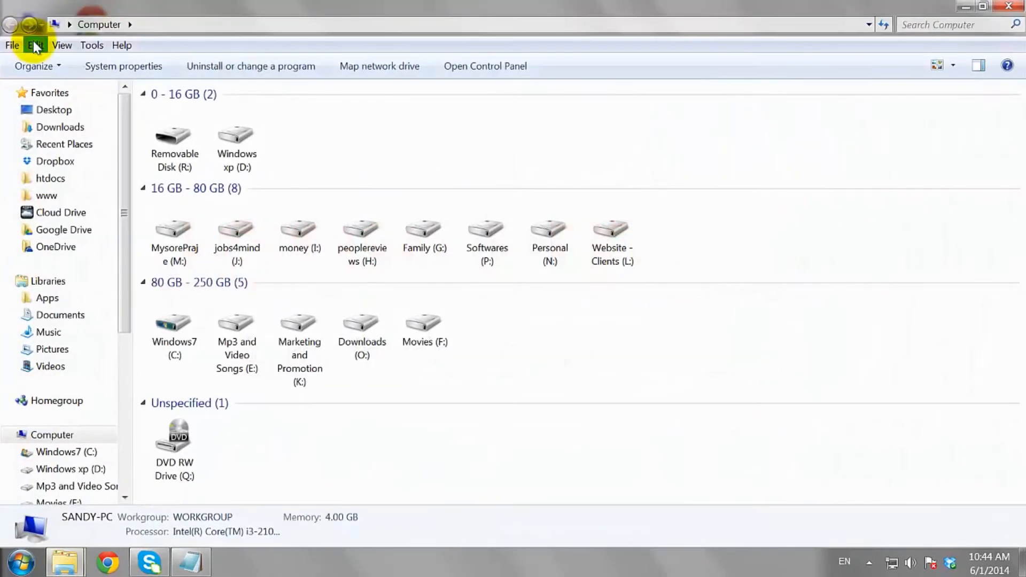
{"action": "left_click", "coordinate": [174, 138]}
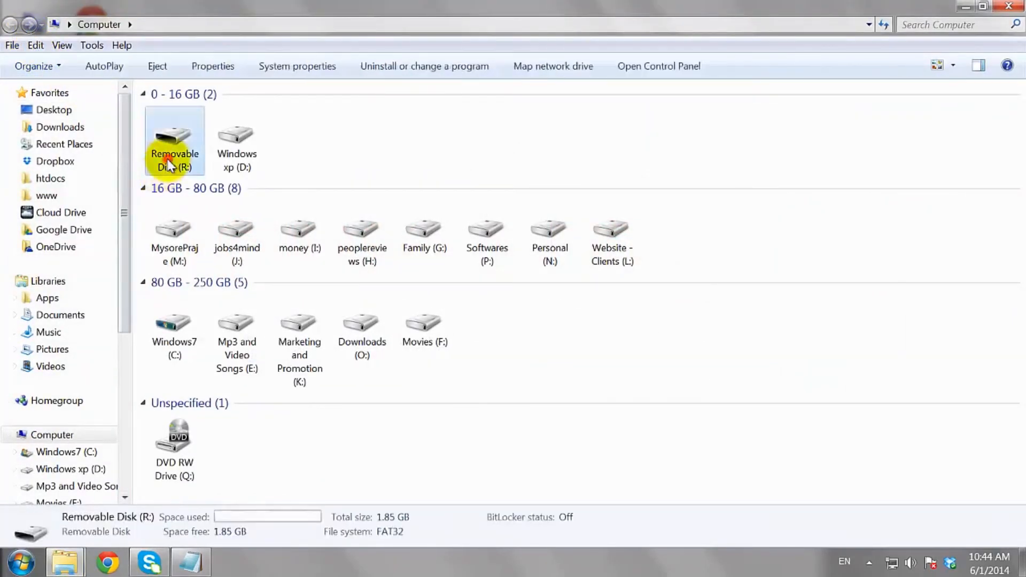
{"action": "double_click", "coordinate": [174, 140]}
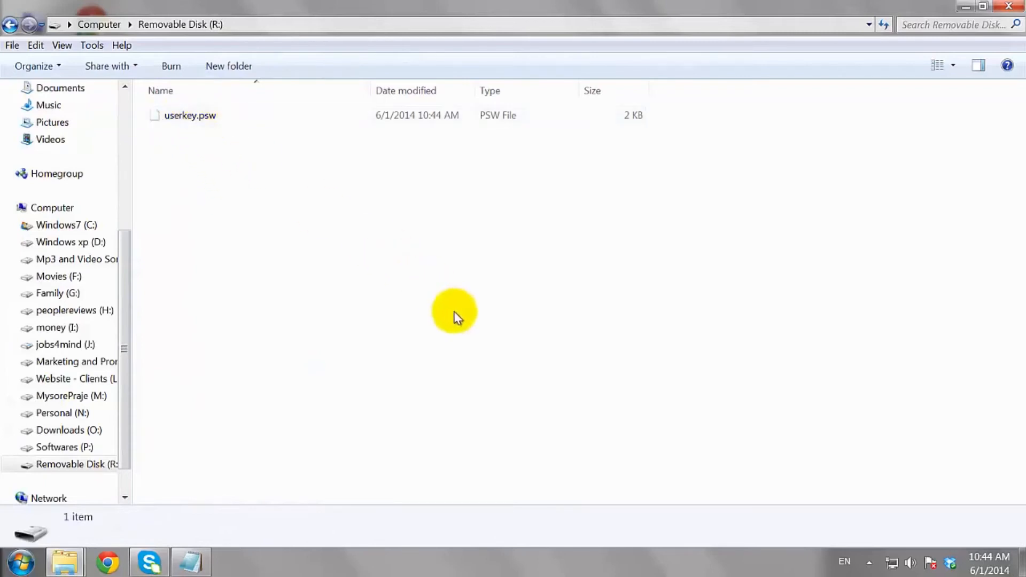
{"action": "mouse_move", "coordinate": [582, 402]}
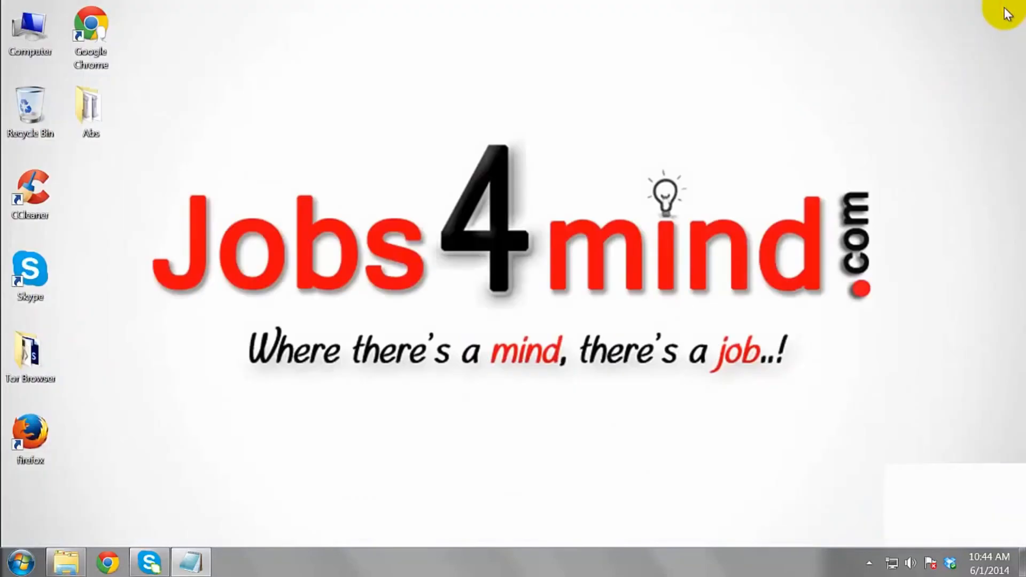
{"action": "mouse_move", "coordinate": [772, 533]}
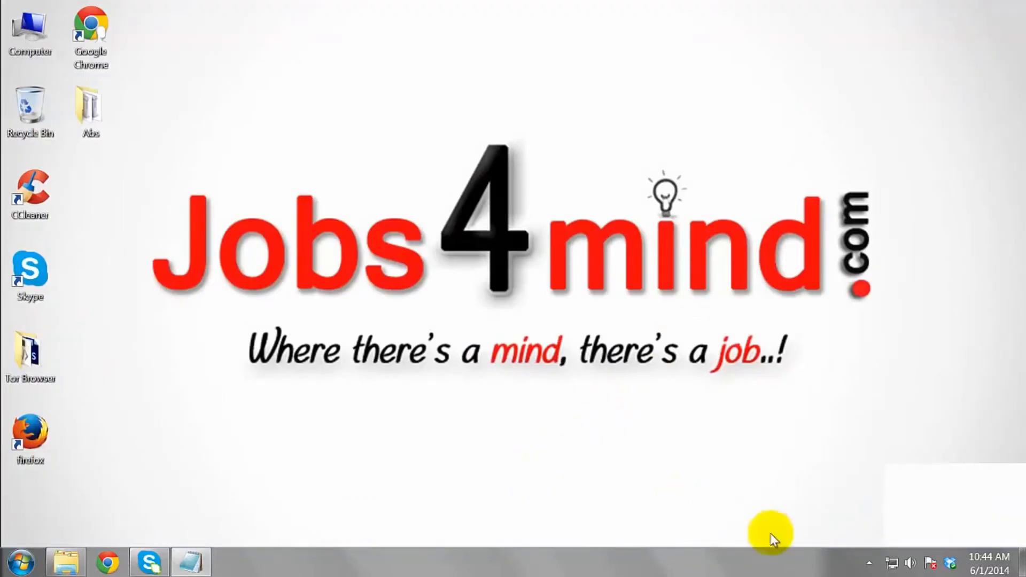
Step: Show the hidden icons in the taskbar notification area
{"action": "left_click", "coordinate": [869, 563]}
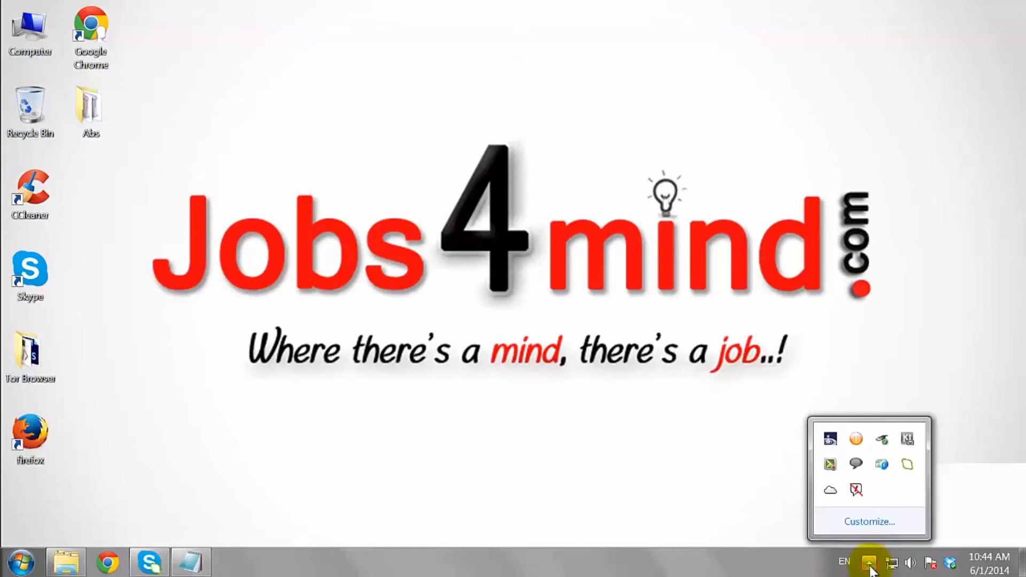